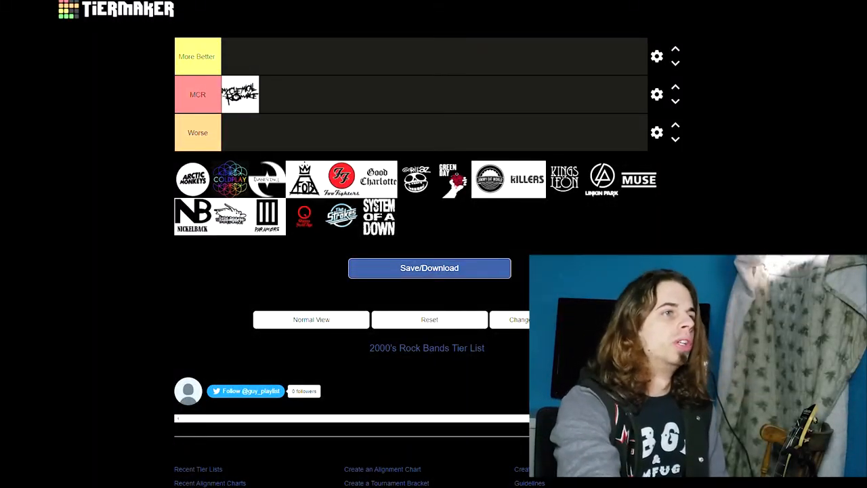
mouse_move(167, 253)
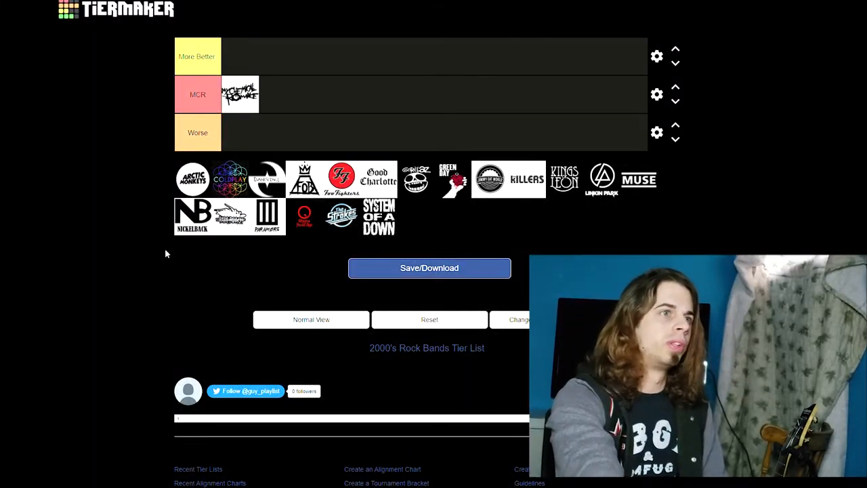
mouse_move(115, 286)
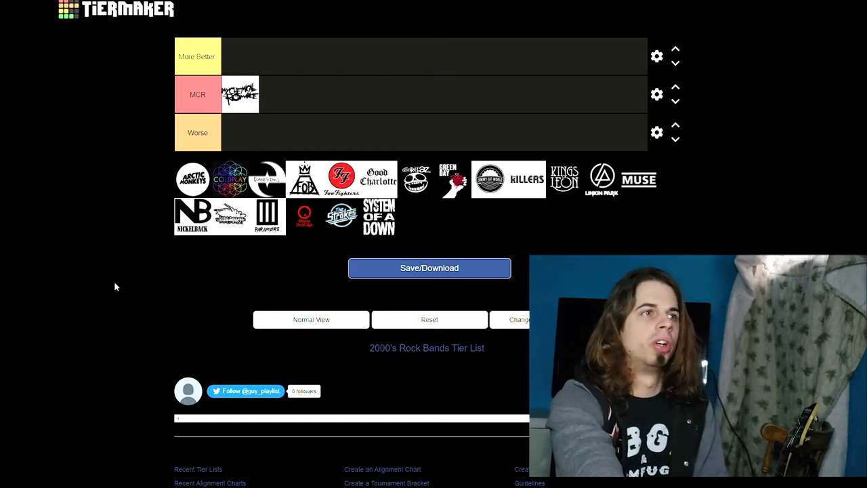
mouse_move(175, 324)
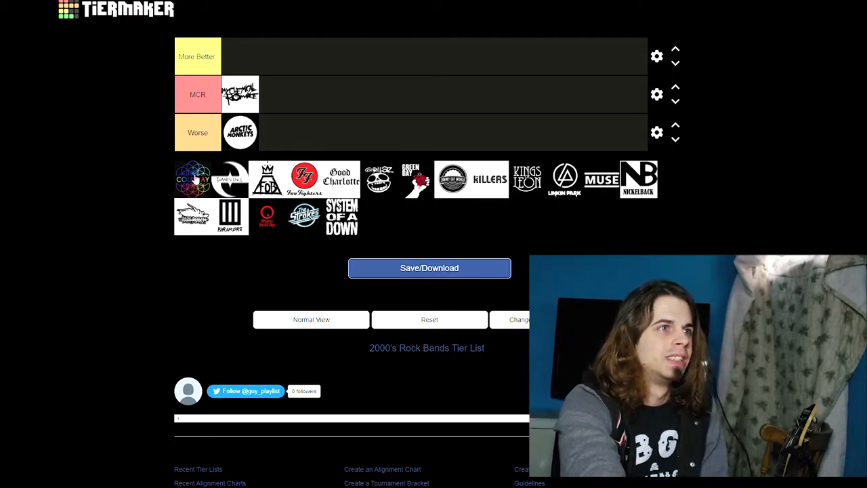
Drop the Coldplay logo into Worse and Fall Out Boy into More Better.
left_click_drag(193, 178, 277, 132)
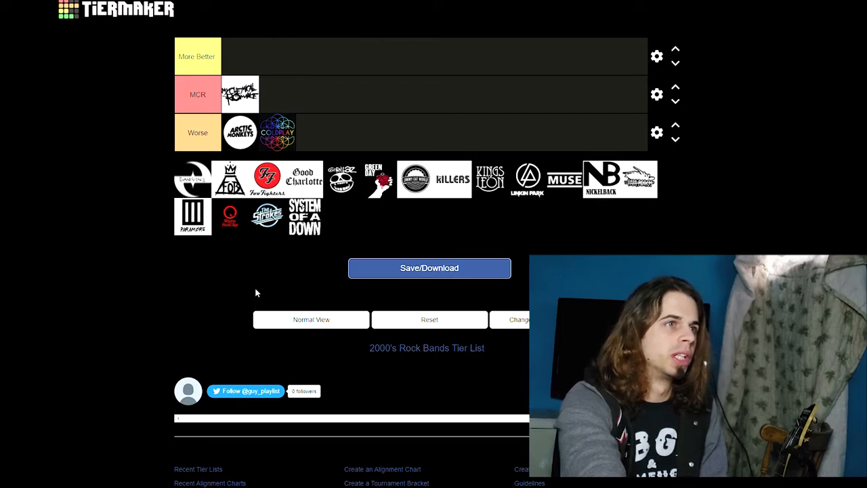
mouse_move(220, 249)
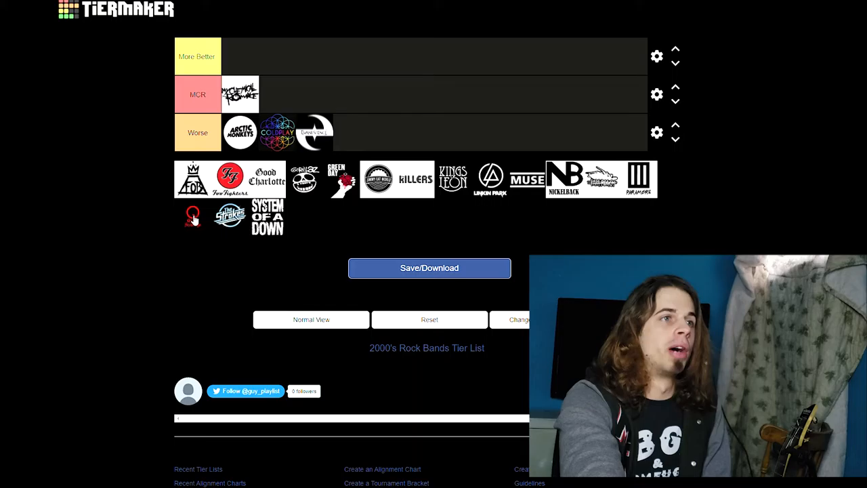
mouse_move(203, 254)
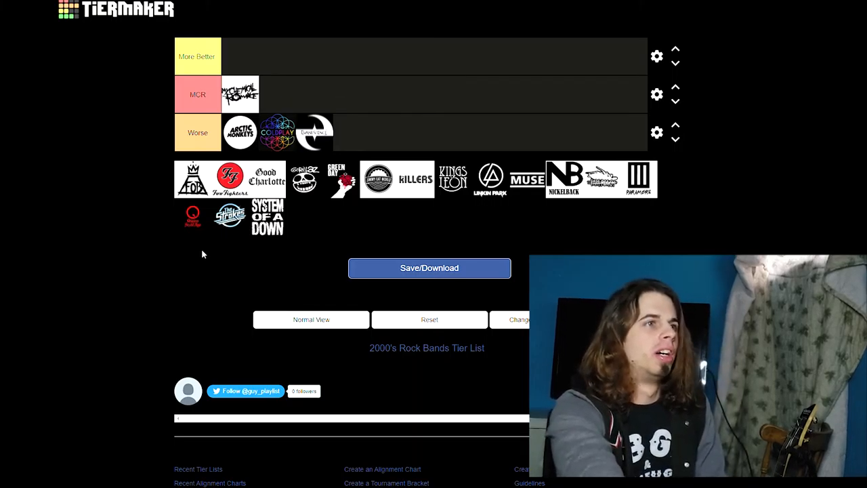
left_click_drag(192, 178, 241, 56)
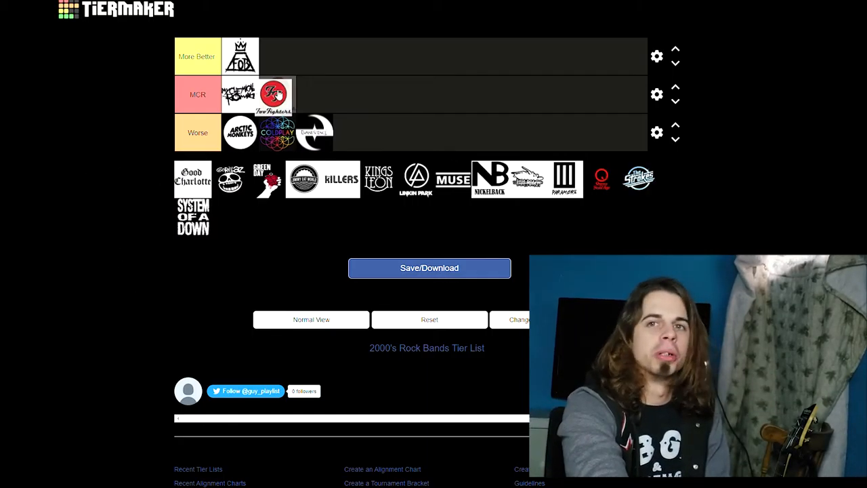
Move Foo Fighters up into More Better and add Good Charlotte beside it.
left_click_drag(271, 94, 271, 56)
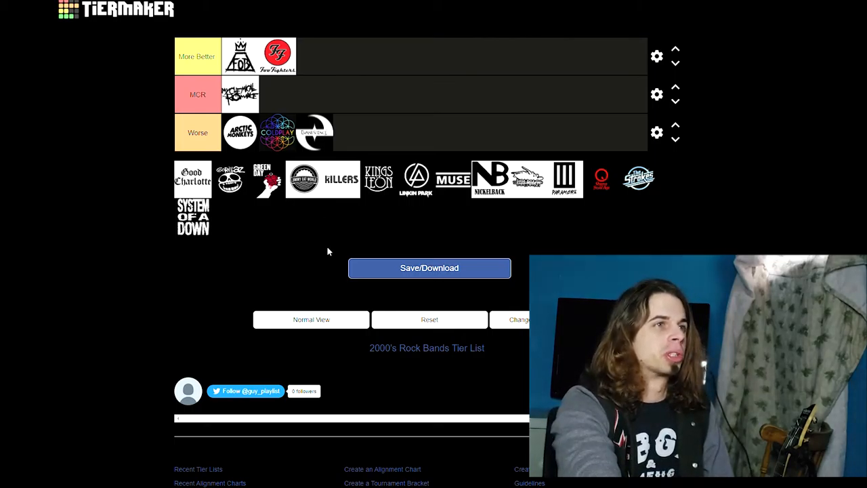
mouse_move(306, 265)
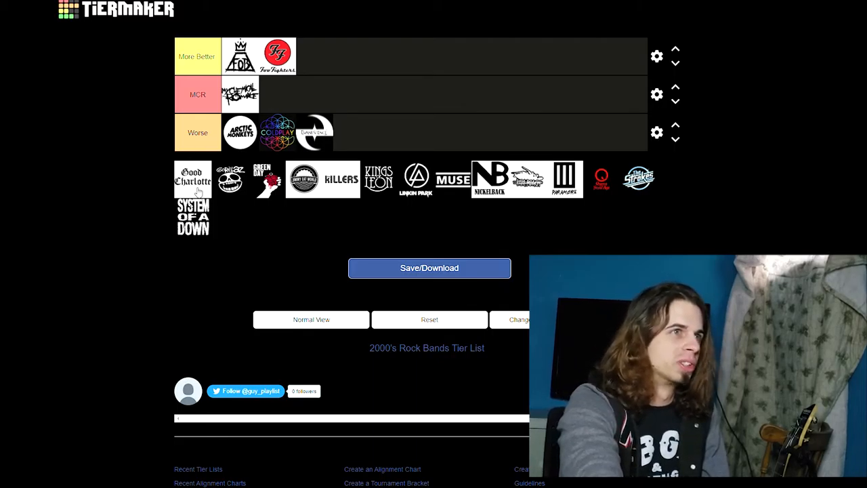
left_click_drag(193, 179, 316, 56)
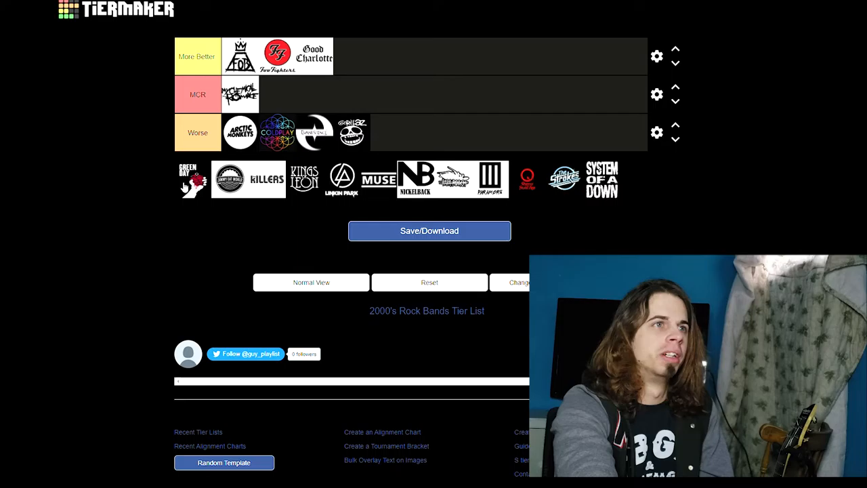
Put Green Day, the Killers and Linkin Park in More Better, Kings of Leon in Worse.
left_click_drag(193, 180, 353, 56)
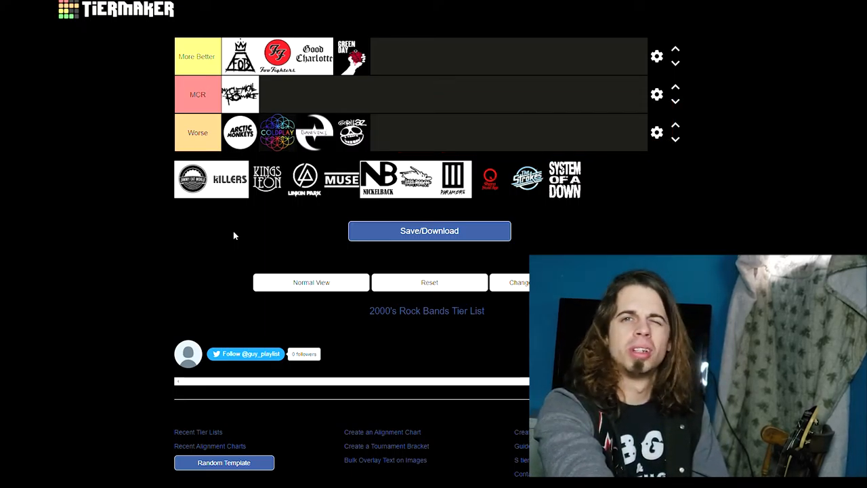
mouse_move(269, 228)
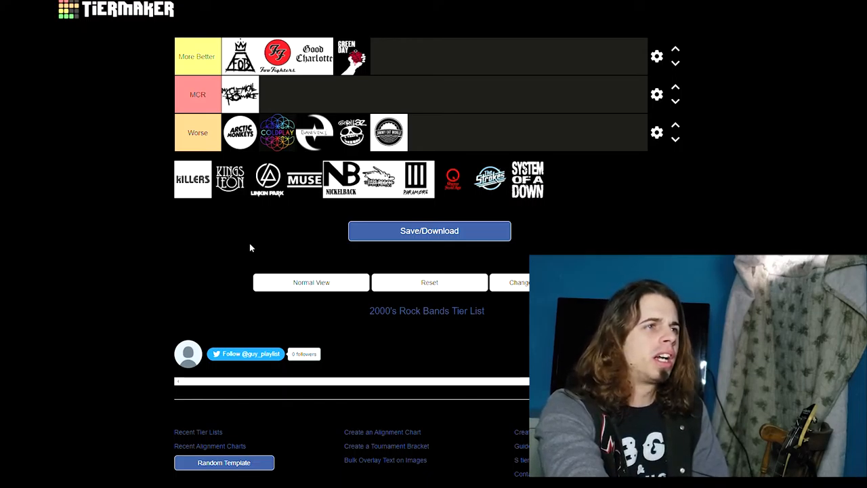
left_click_drag(192, 179, 230, 159)
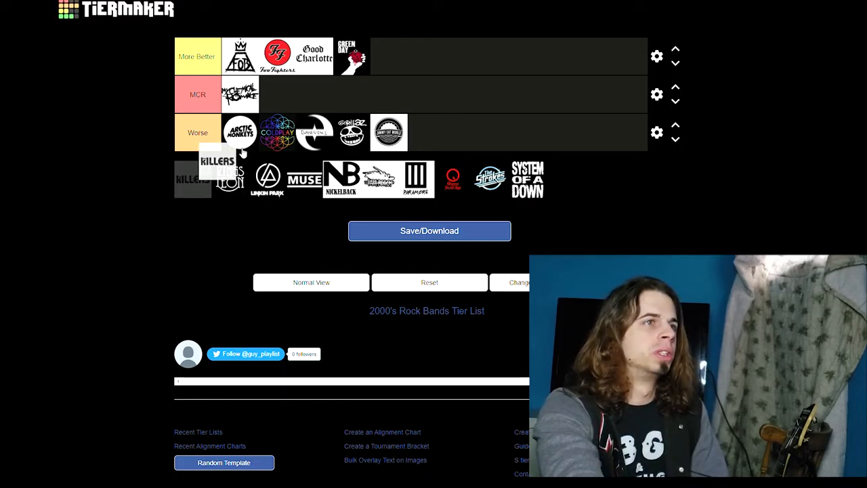
left_click_drag(224, 159, 389, 55)
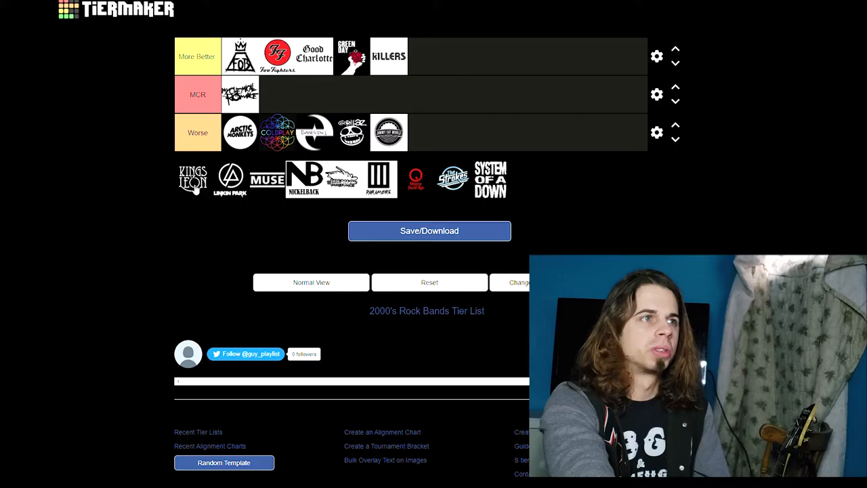
left_click_drag(193, 179, 426, 132)
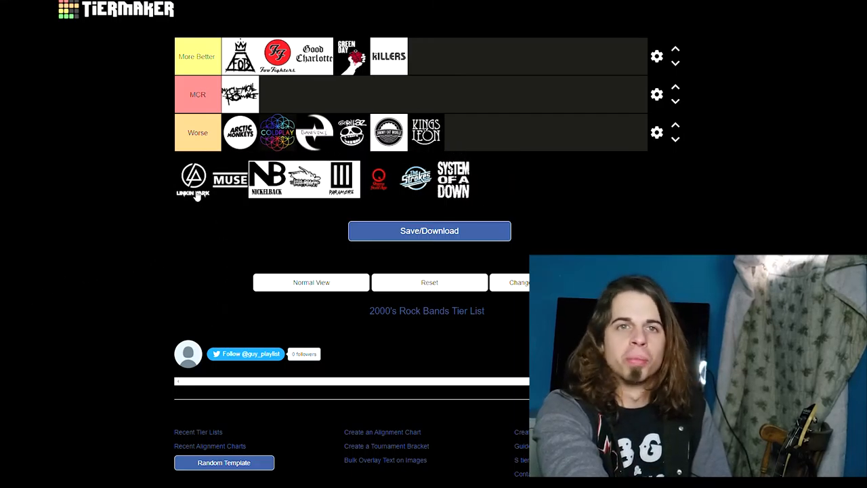
left_click_drag(193, 180, 427, 56)
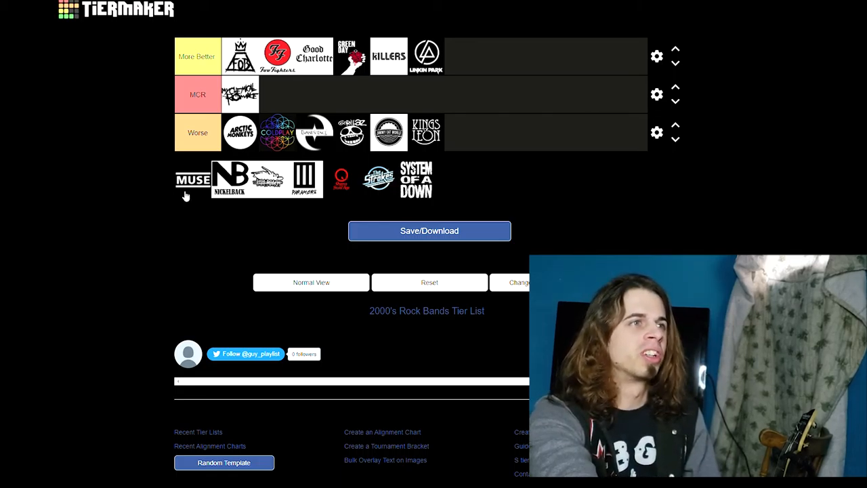
Place the Muse and Nickelback logos at the end of the Worse row.
left_click_drag(194, 180, 464, 132)
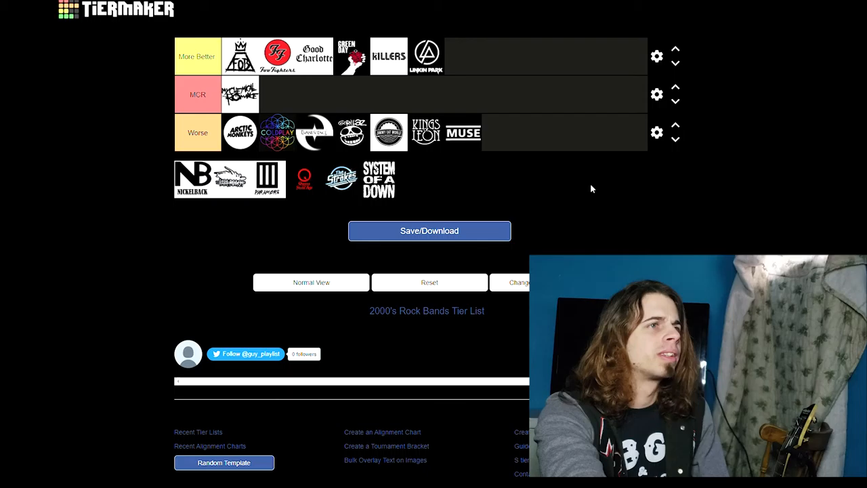
mouse_move(191, 202)
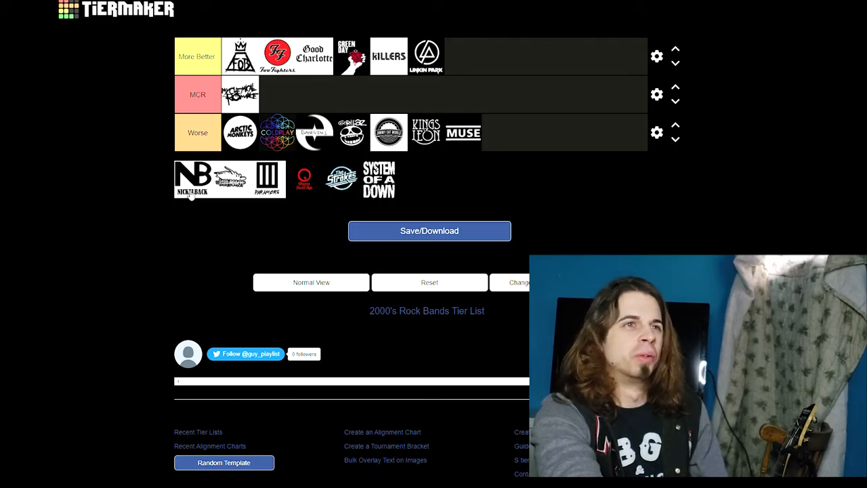
left_click_drag(193, 180, 500, 132)
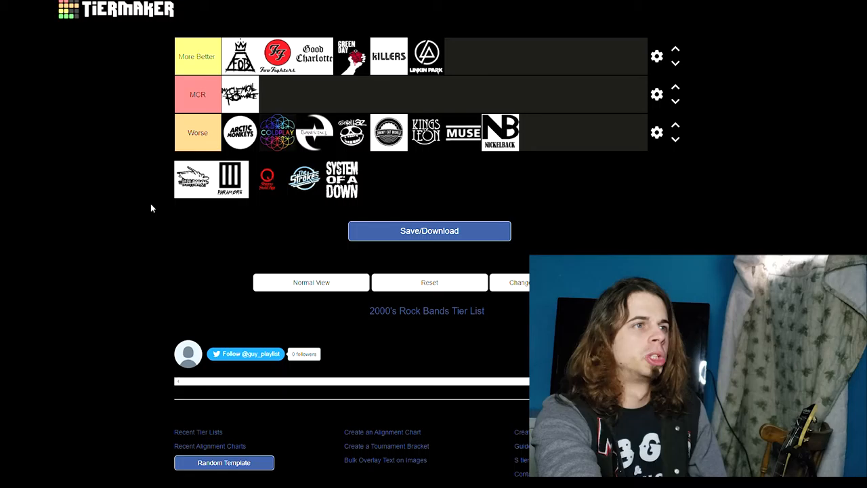
mouse_move(164, 215)
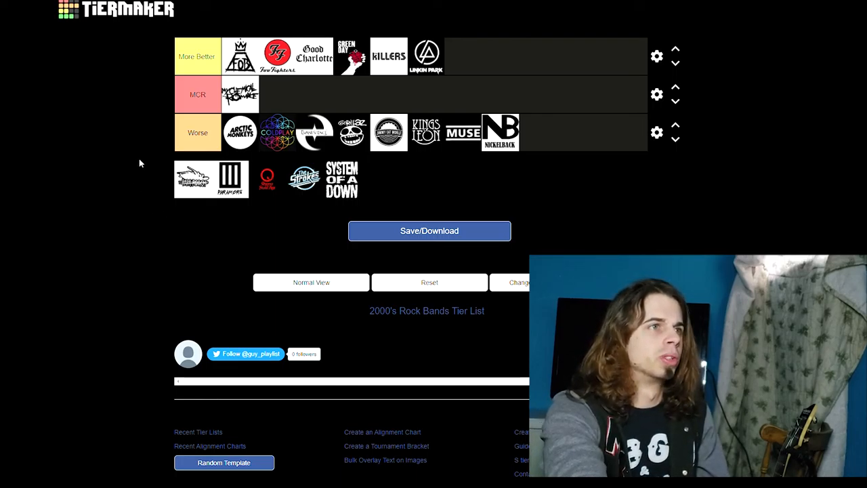
Put the graffiti-style logo and Paramore in More Better, The Strokes in Worse.
left_click_drag(193, 179, 463, 56)
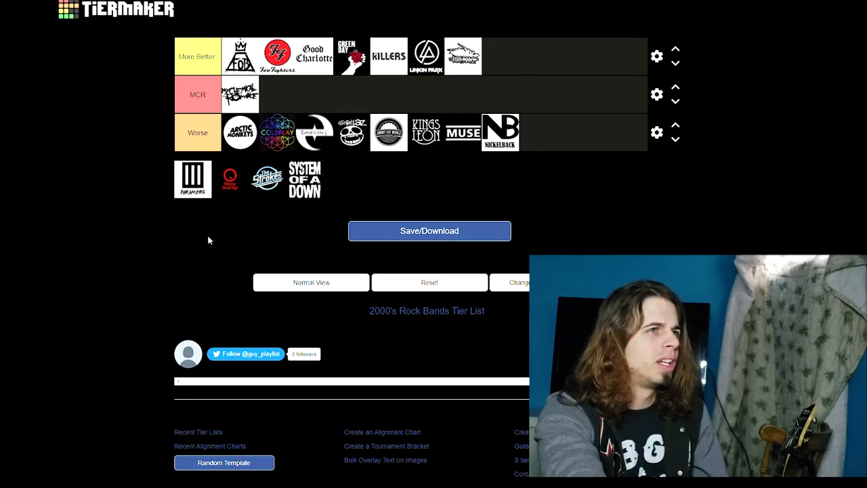
mouse_move(186, 197)
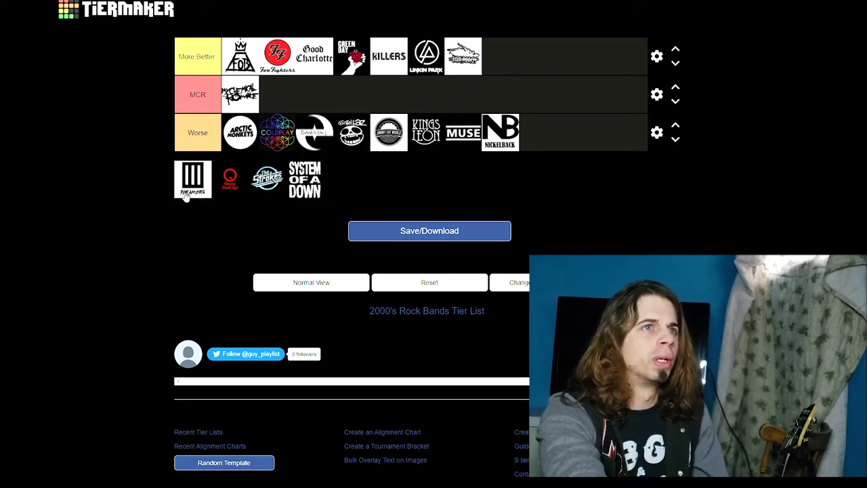
left_click_drag(194, 179, 500, 56)
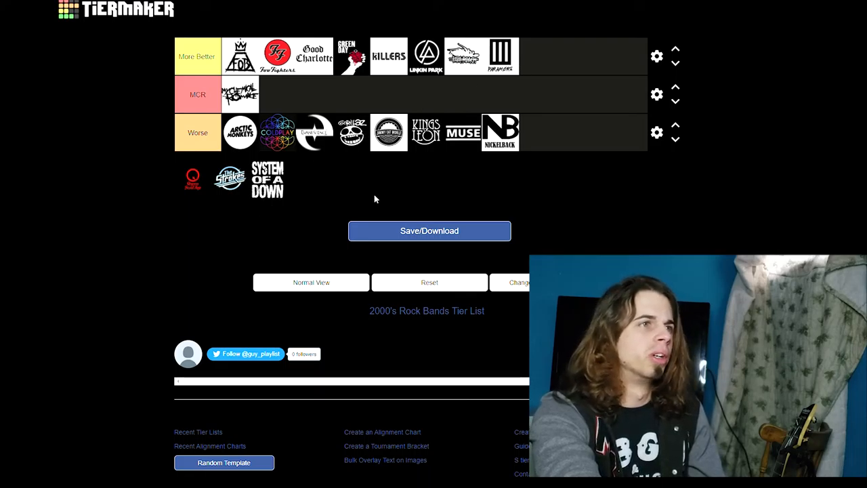
mouse_move(265, 215)
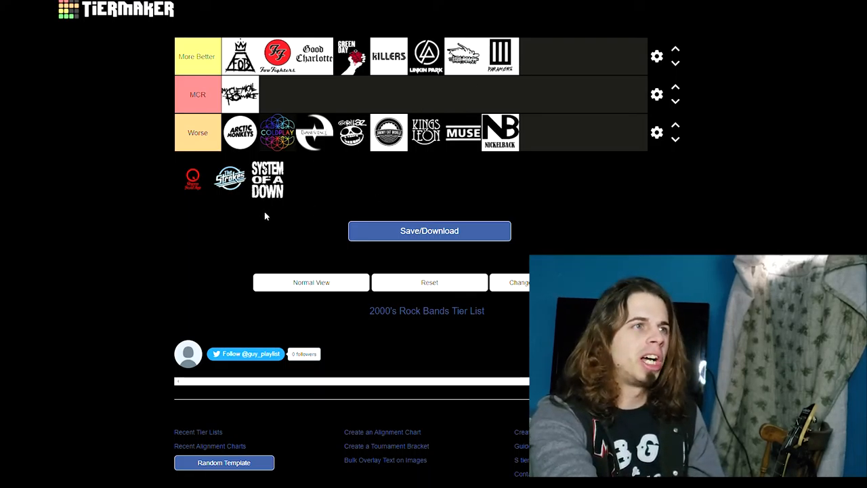
mouse_move(180, 225)
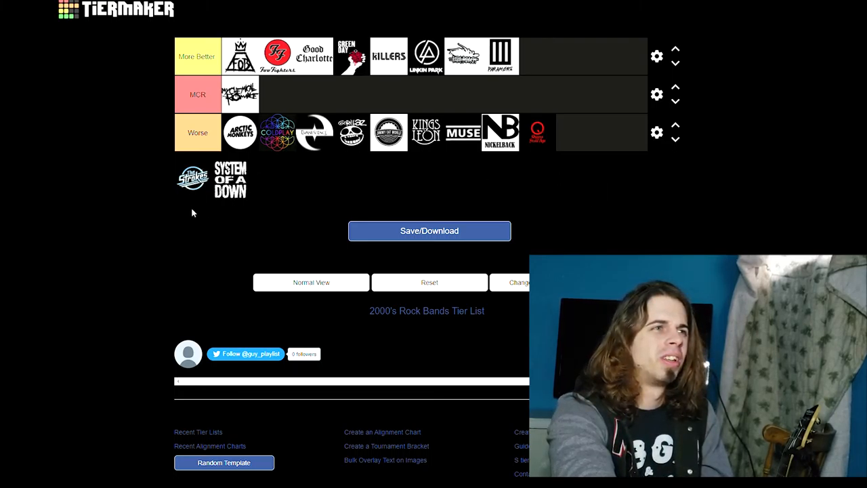
mouse_move(266, 225)
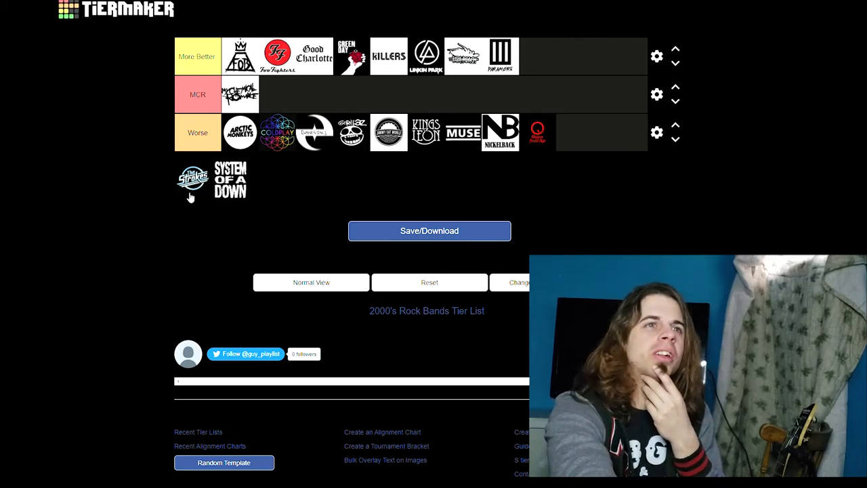
left_click_drag(192, 180, 231, 179)
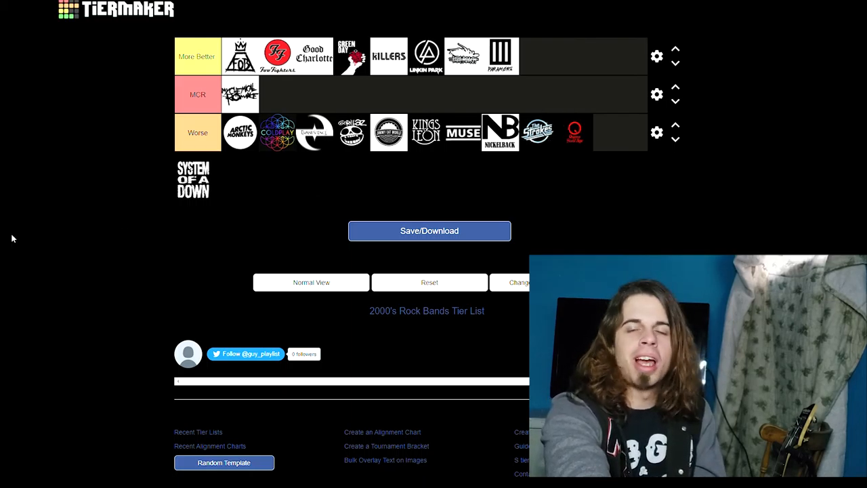
mouse_move(67, 245)
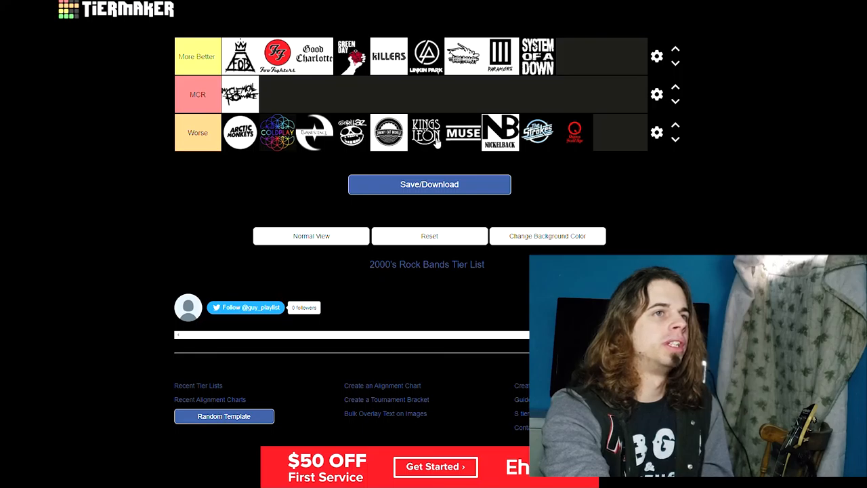
mouse_move(576, 167)
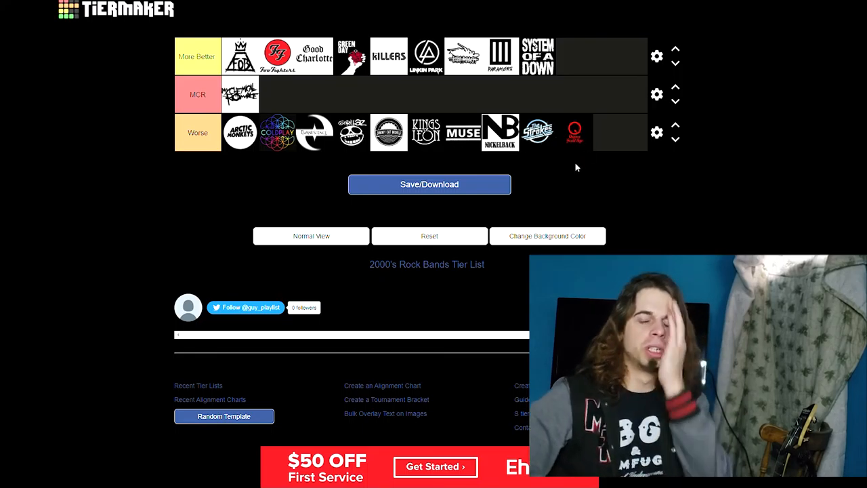